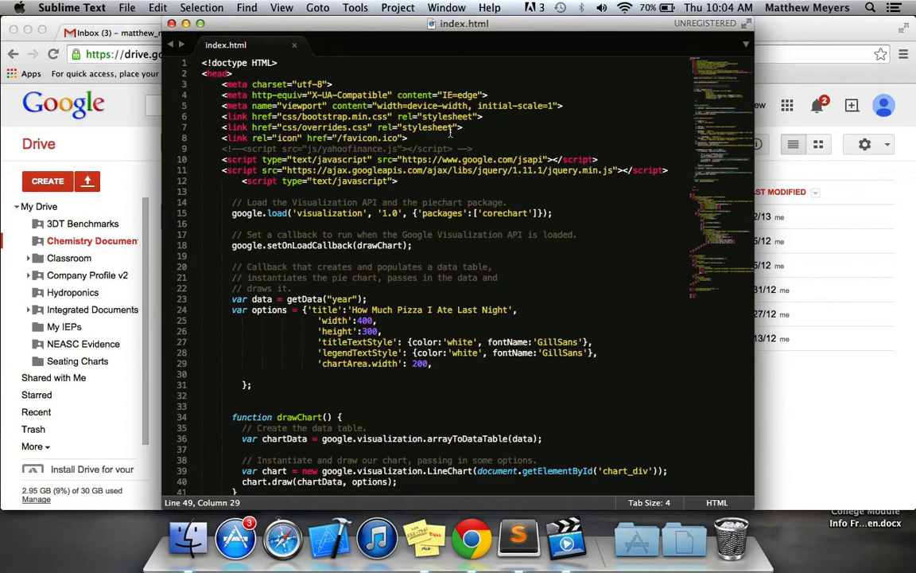
Change the Yahoo query URL on line 49 from http to https, save index.html, and switch to Chrome
scroll("down", 3)
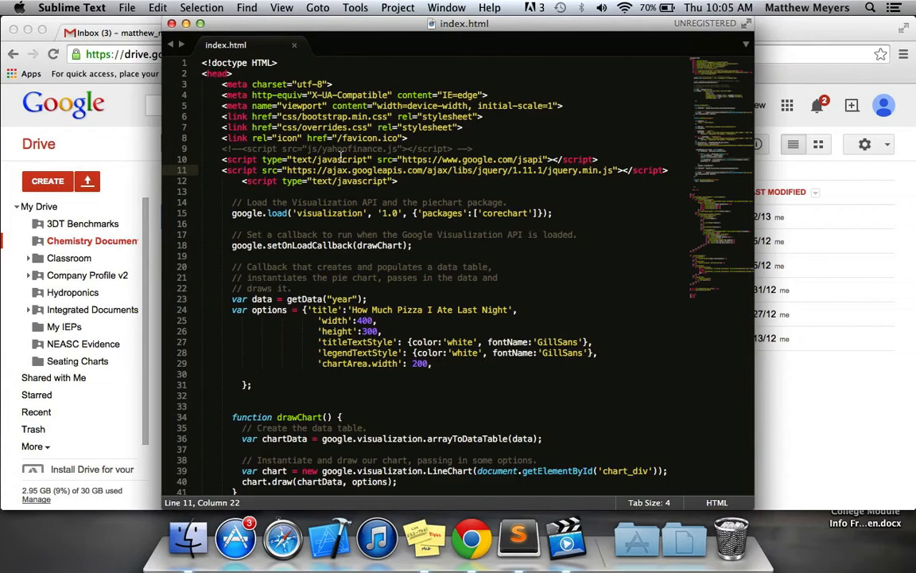
scroll("down", 3)
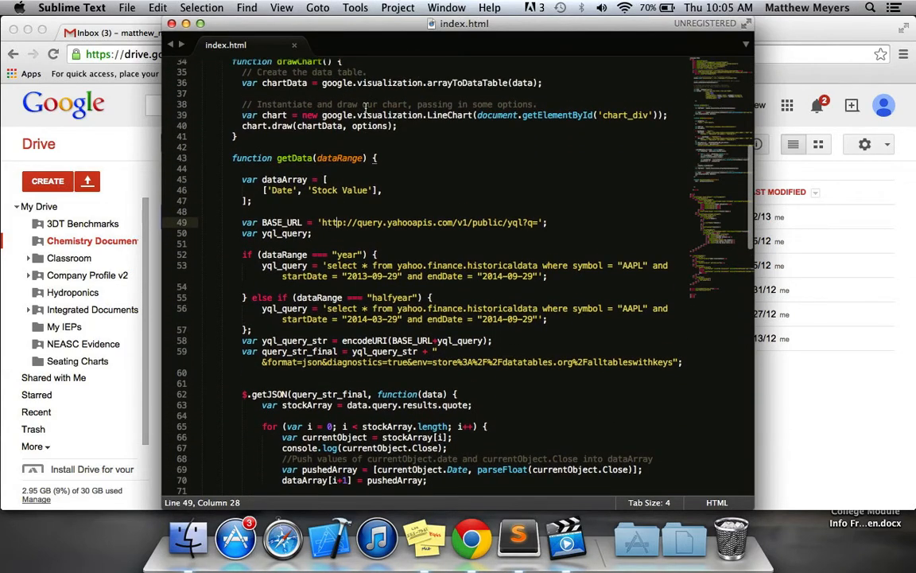
left_click(344, 223)
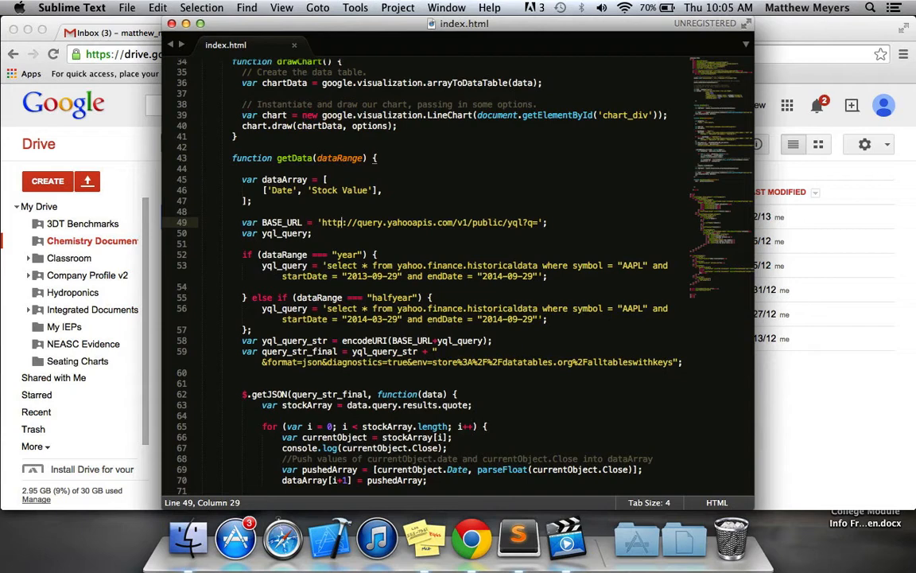
type("s")
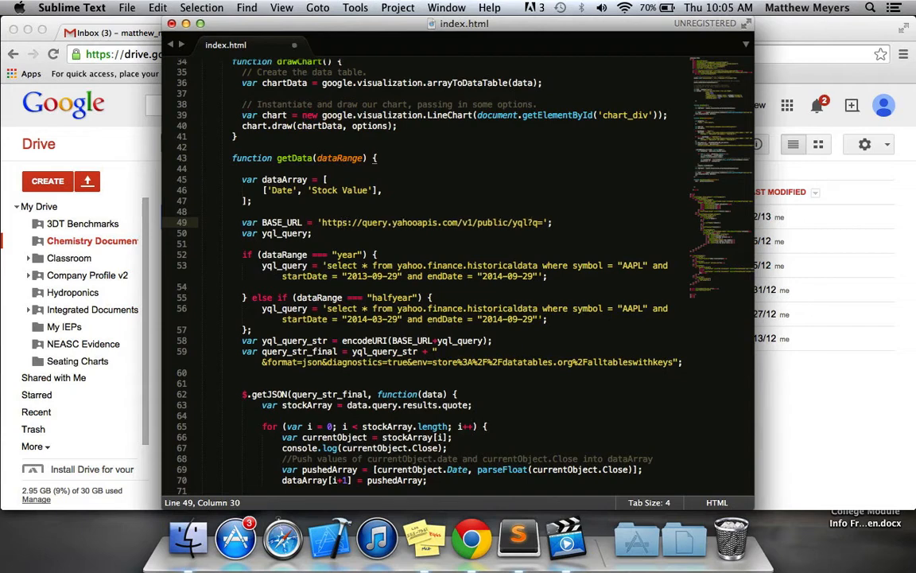
key("cmd+s")
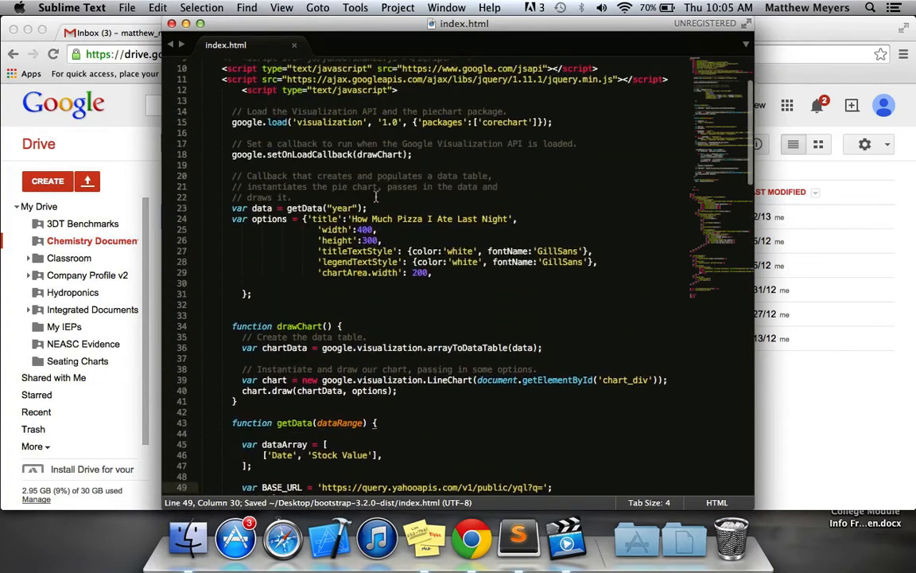
scroll("down", 3)
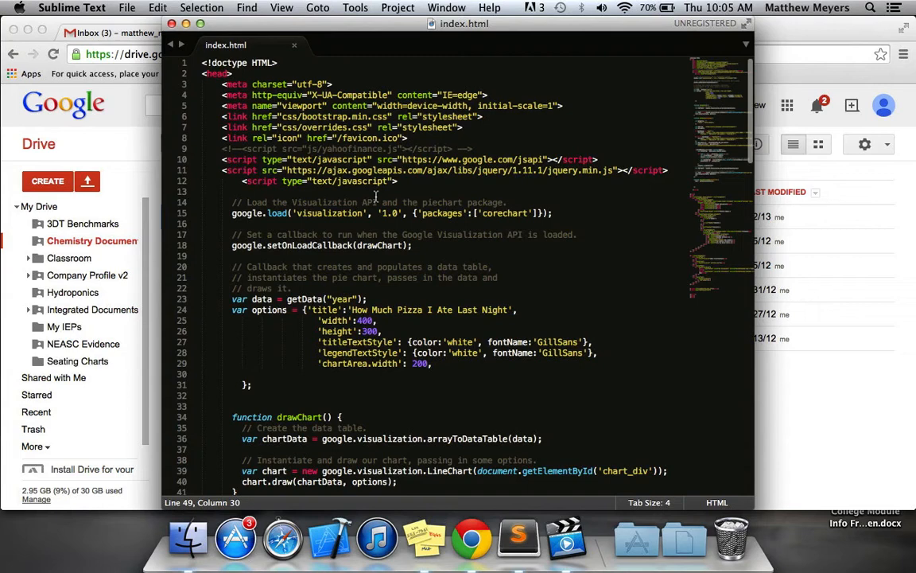
key("cmd+tab")
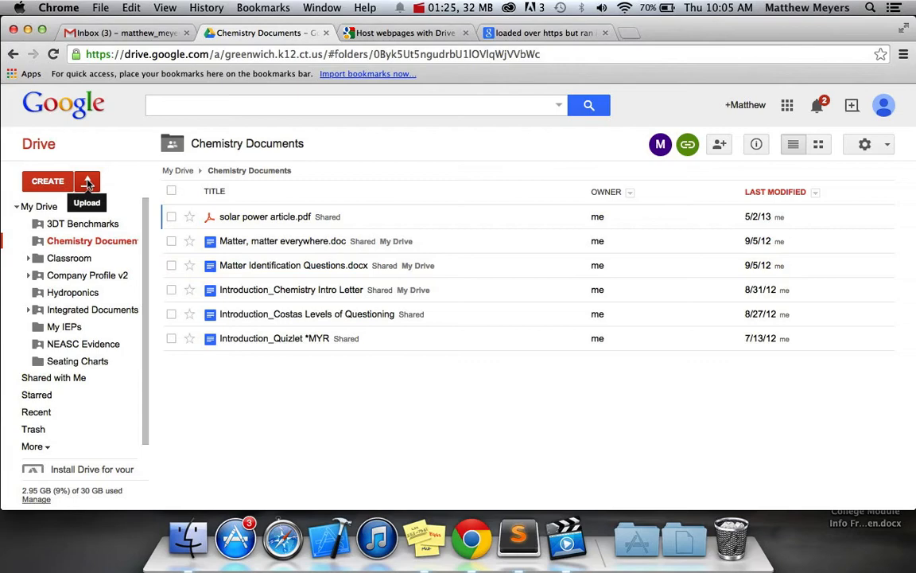
left_click(88, 181)
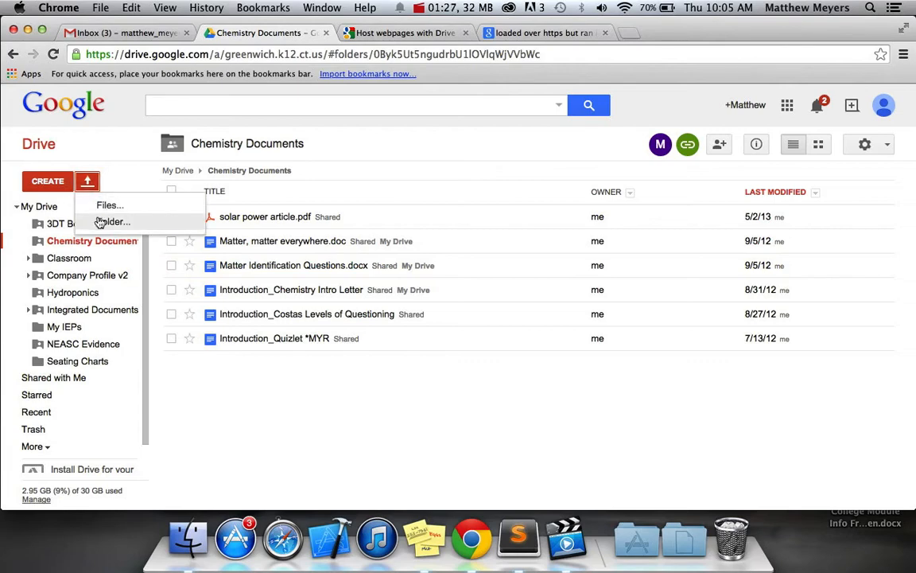
left_click(110, 204)
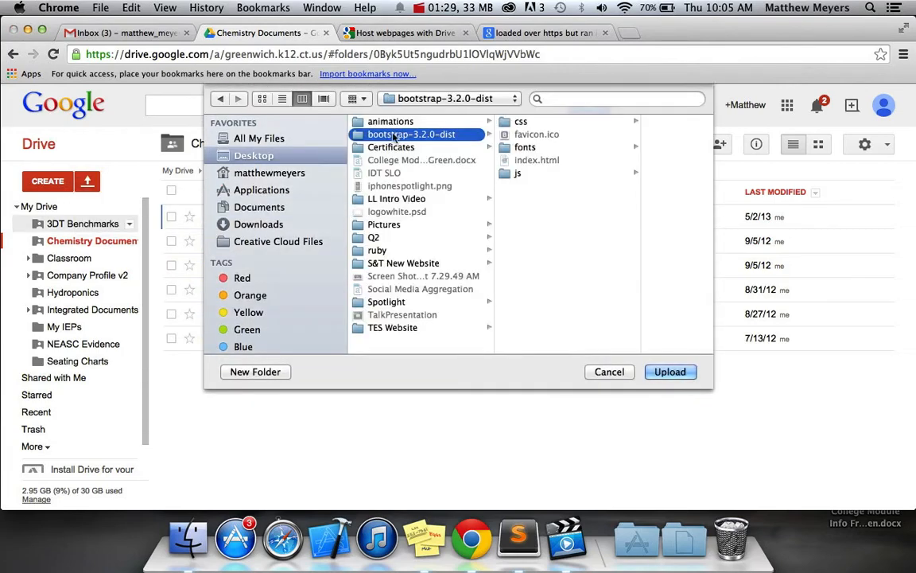
mouse_move(671, 372)
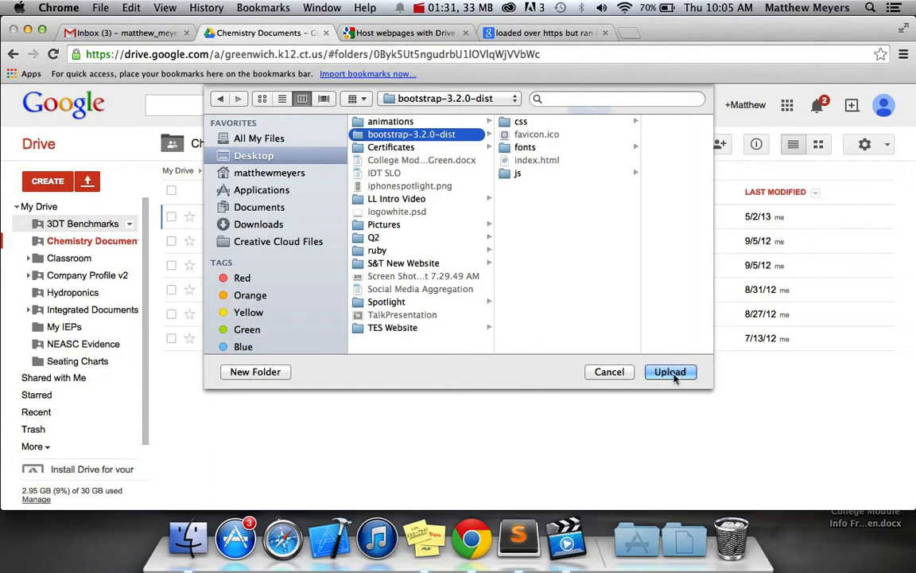
left_click(670, 372)
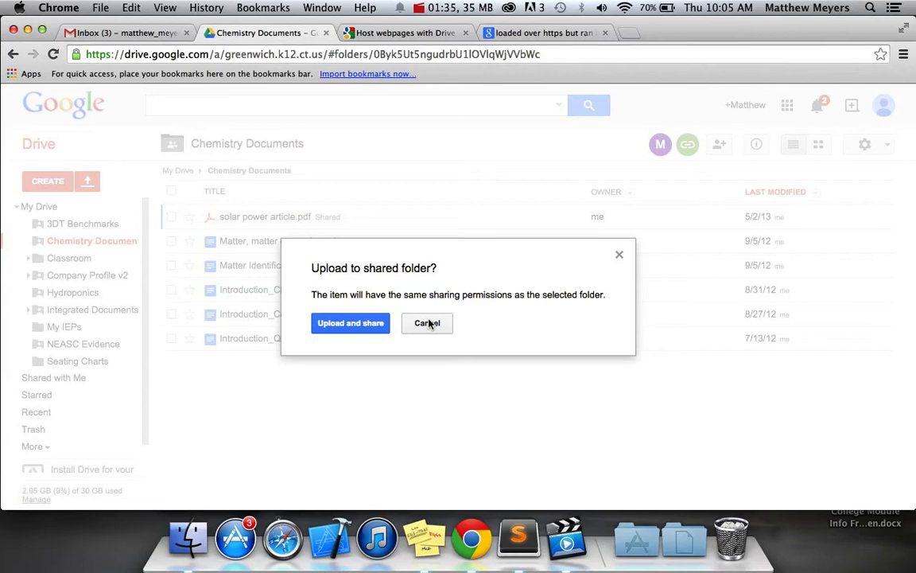
left_click(426, 323)
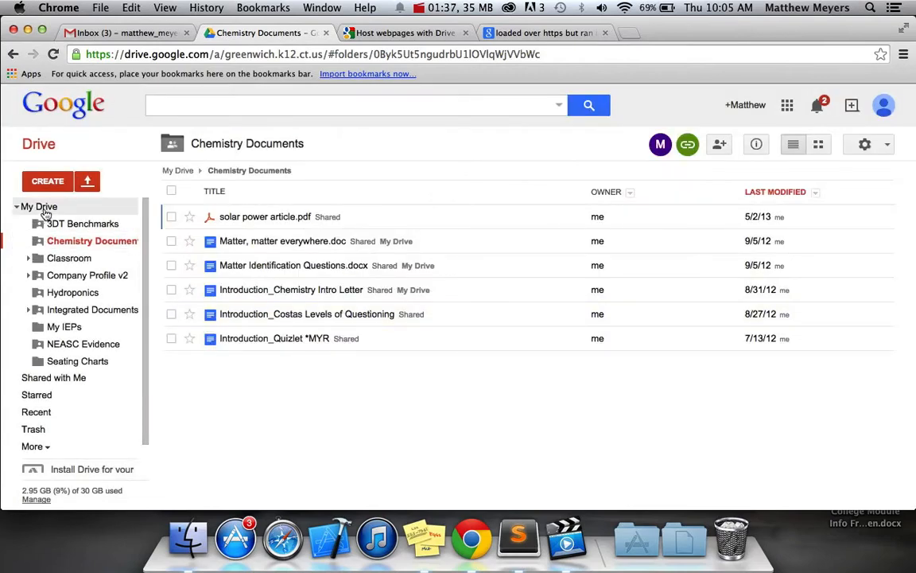
Upload the bootstrap-3.2.0-dist folder from the Desktop into My Drive and select it
left_click(88, 181)
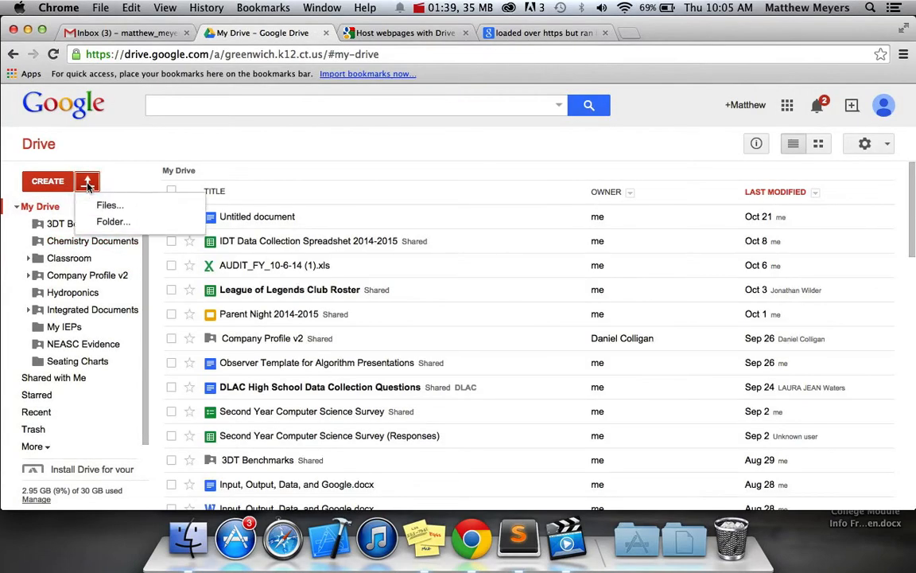
left_click(110, 205)
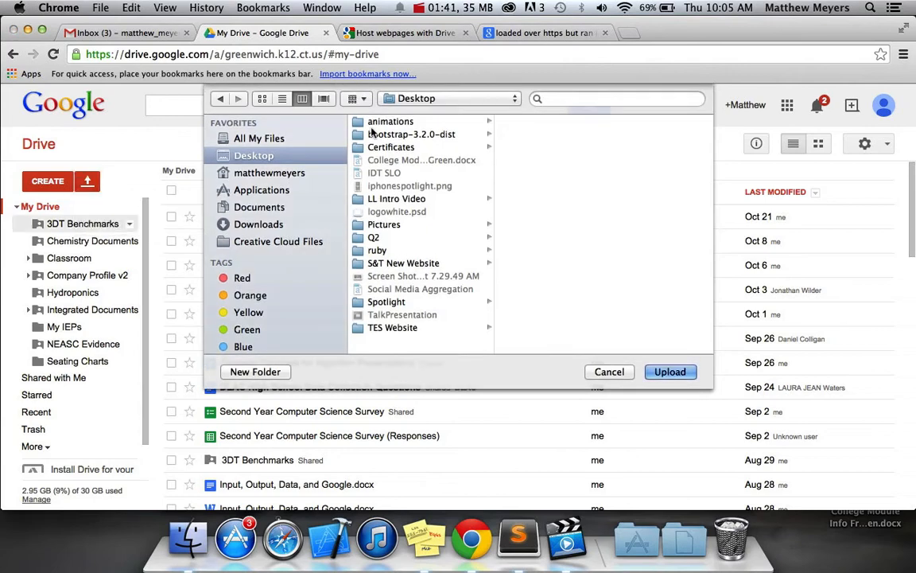
left_click(669, 372)
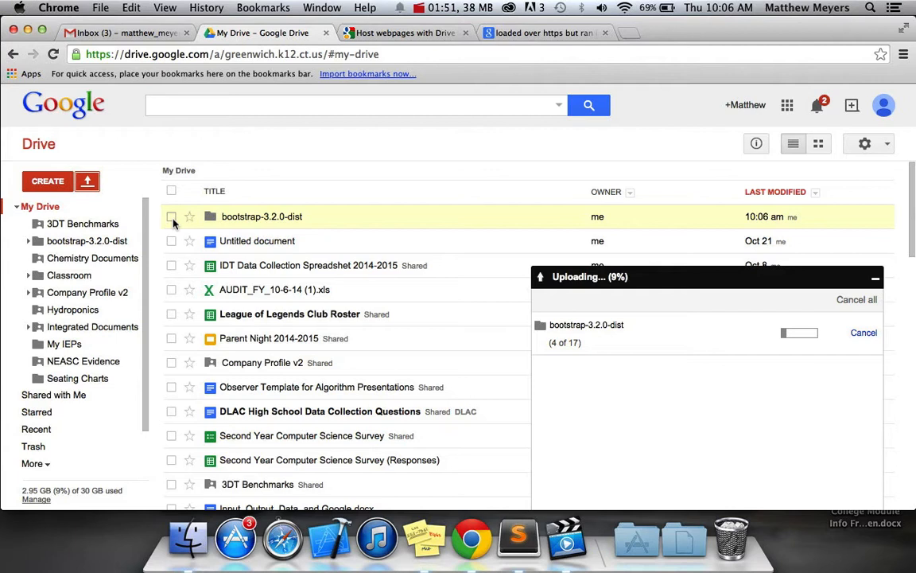
left_click(172, 216)
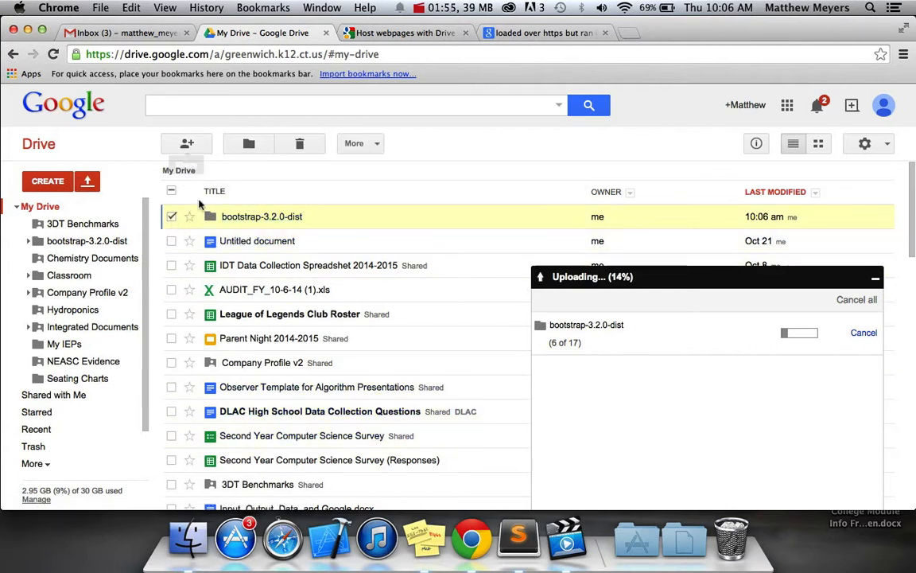
Set the bootstrap-3.2.0-dist folder's link sharing to 'On - Public on the web' and save
right_click(260, 217)
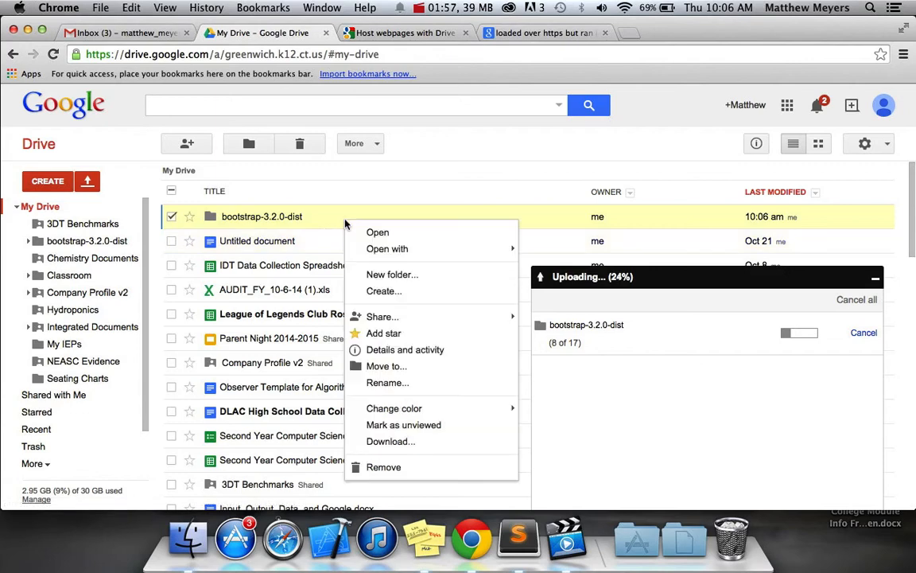
mouse_move(382, 316)
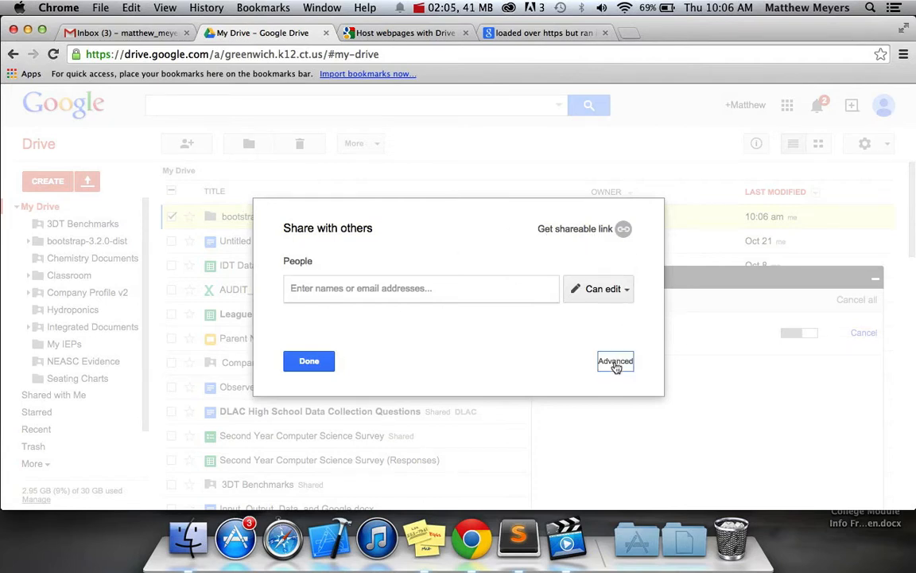
left_click(614, 359)
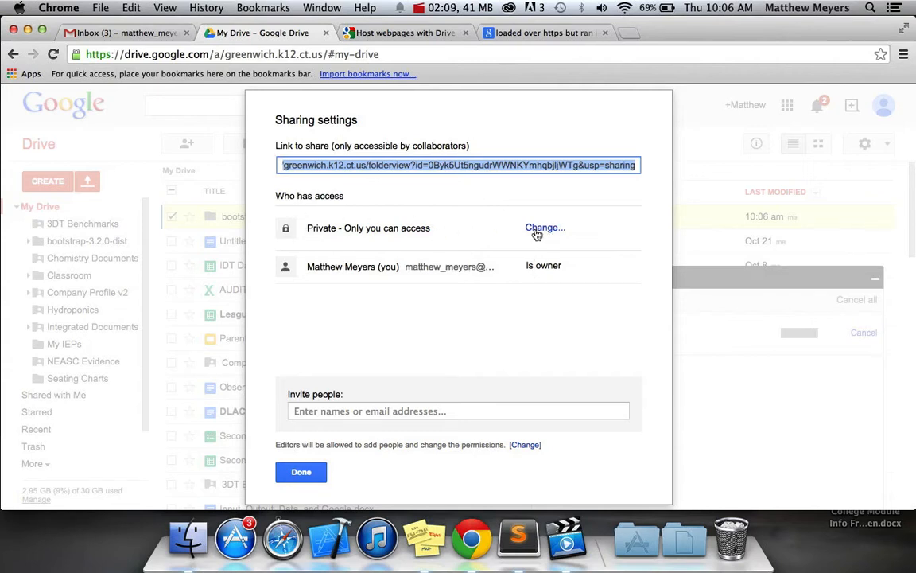
left_click(544, 228)
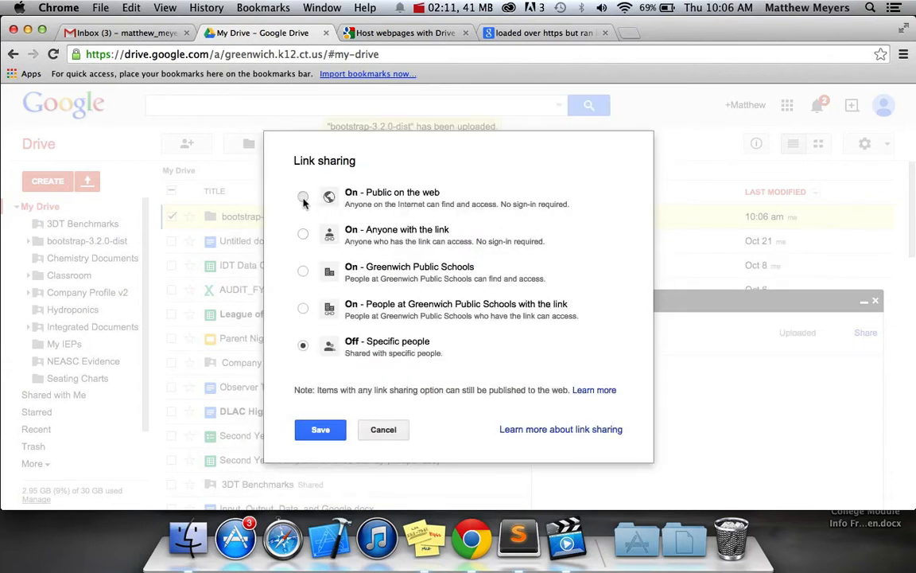
left_click(302, 197)
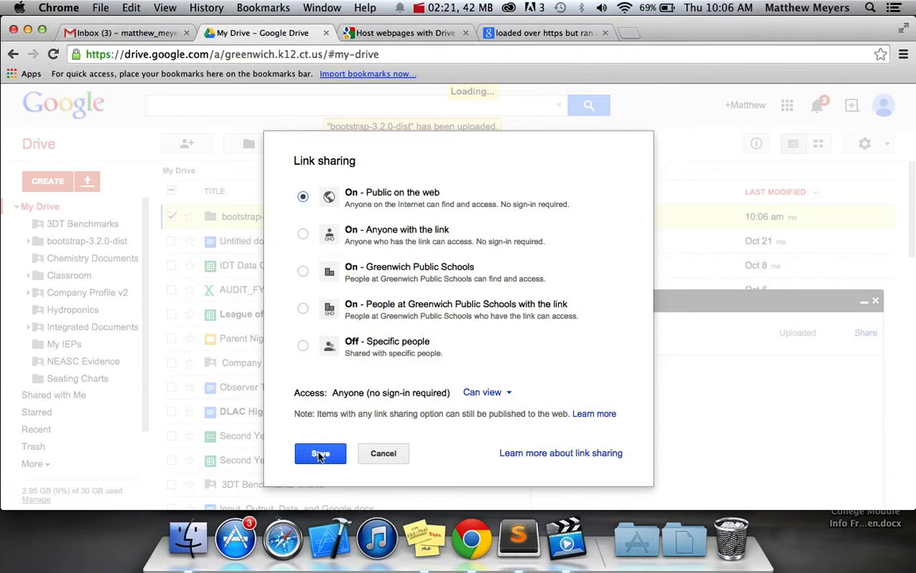
left_click(320, 451)
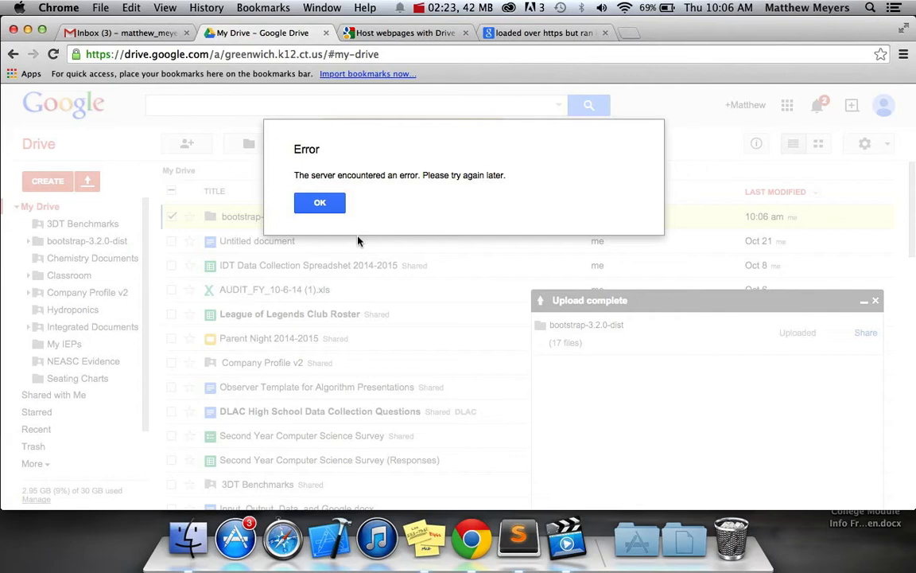
Dismiss the server error, retry saving public access, finish sharing, and enter the folder
left_click(319, 202)
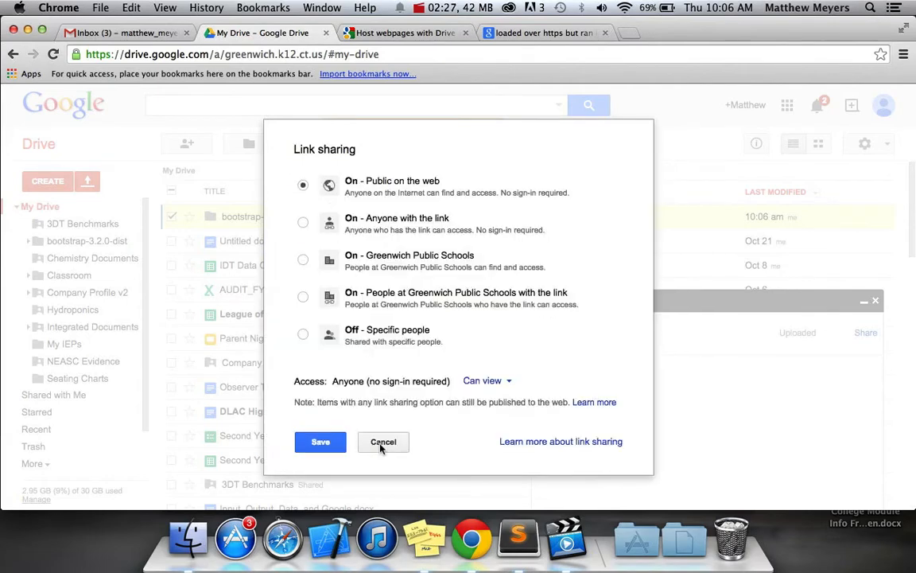
left_click(384, 442)
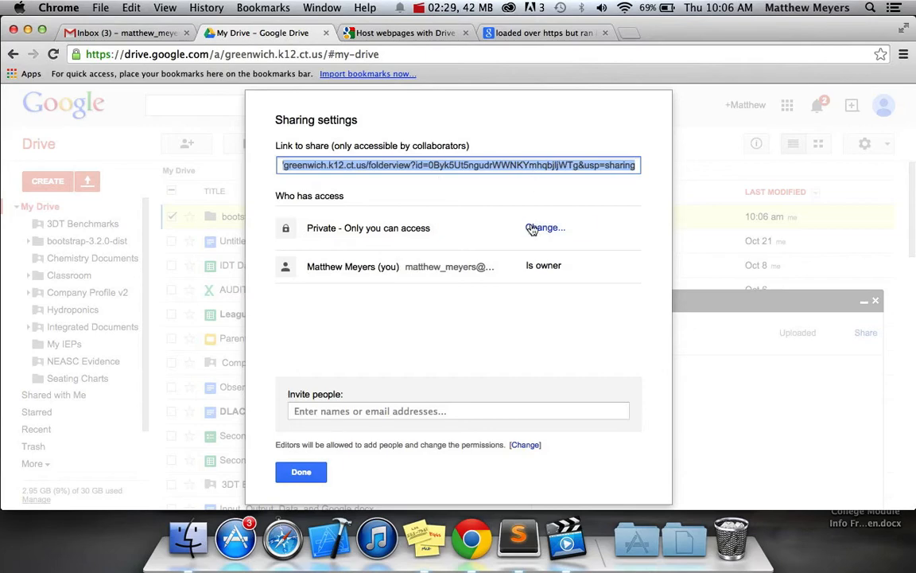
left_click(544, 227)
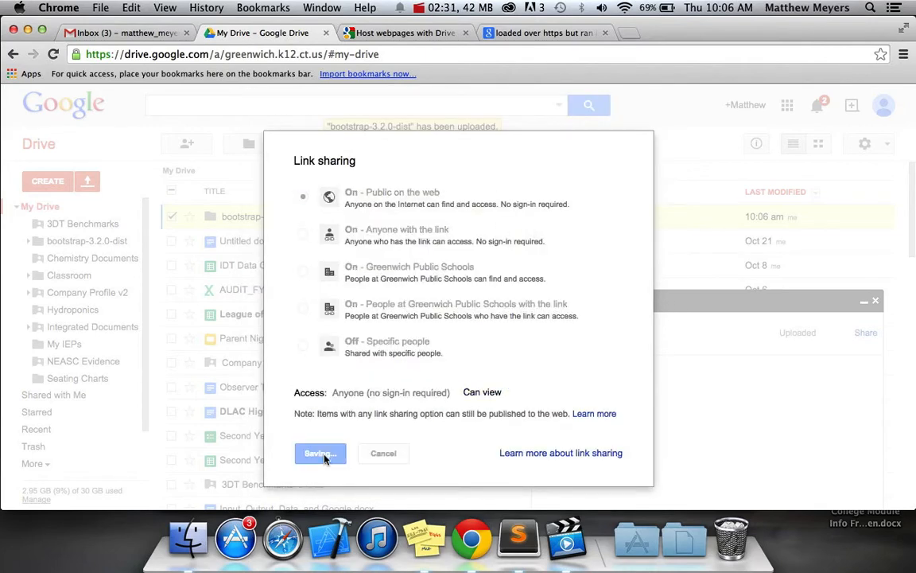
left_click(318, 452)
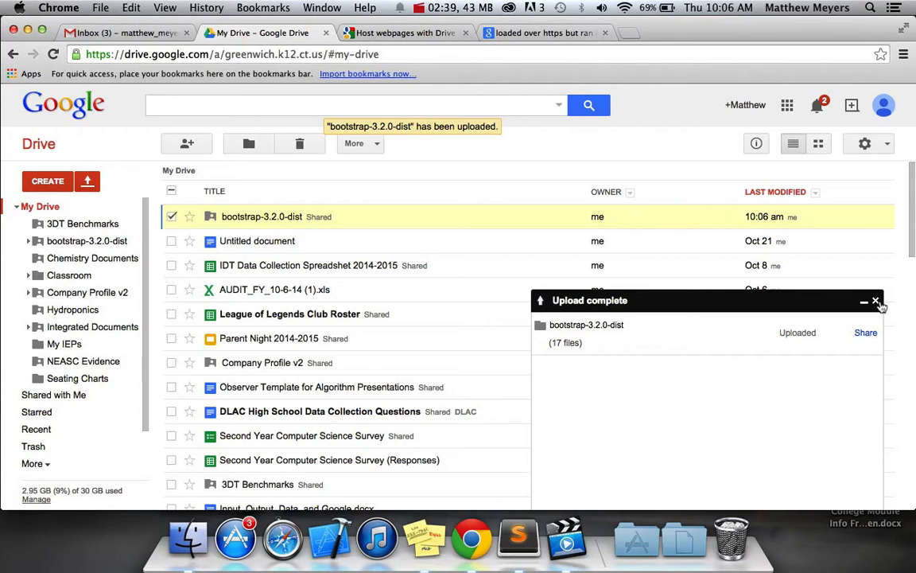
double_click(261, 216)
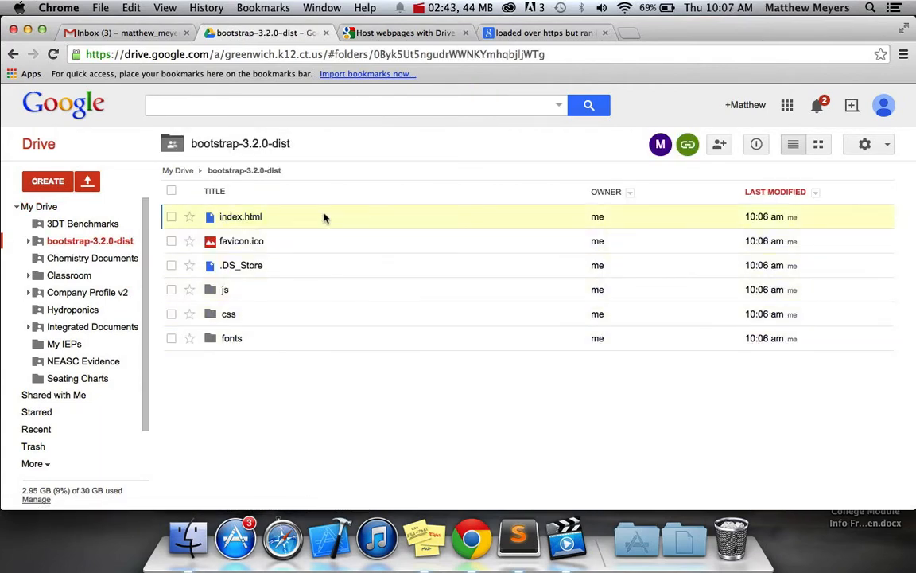
Preview index.html's code from the folder listing, then return to the file list
right_click(240, 217)
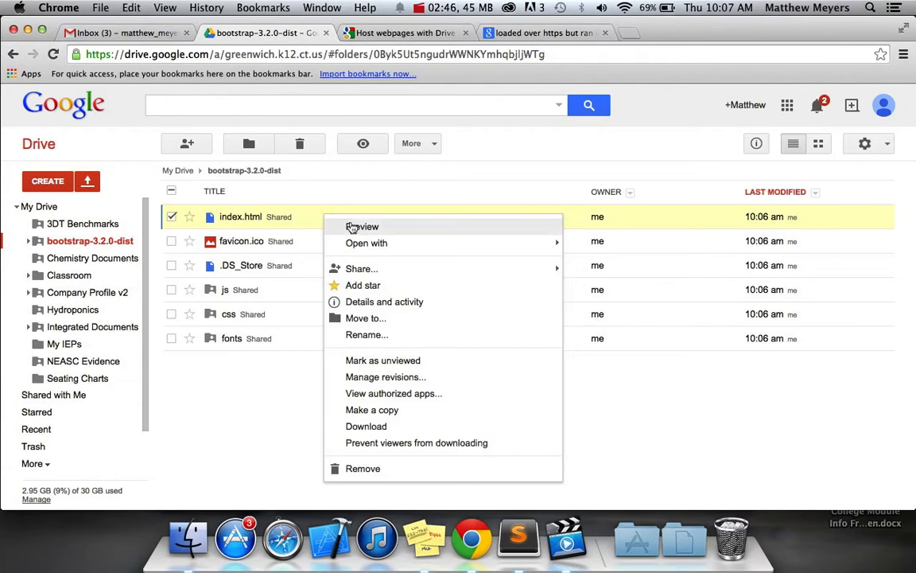
left_click(363, 226)
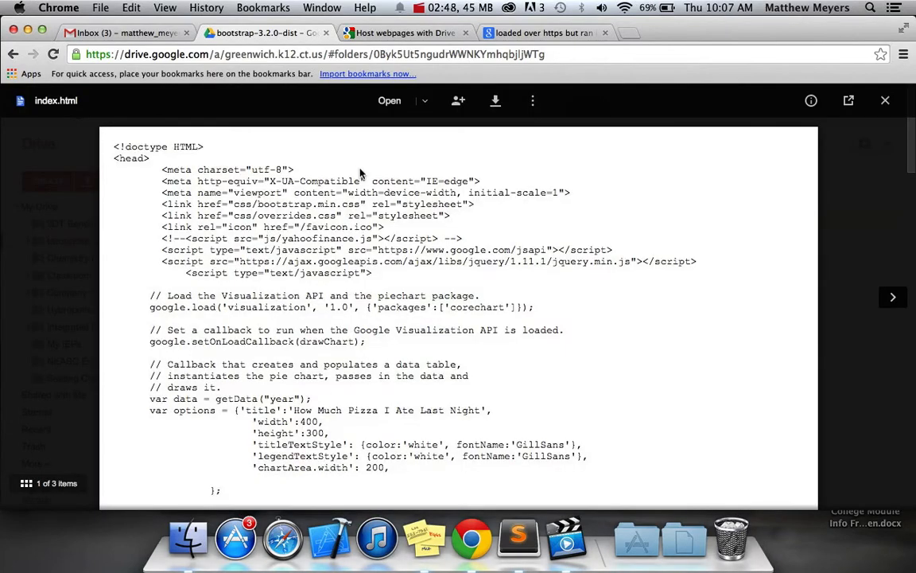
mouse_move(494, 101)
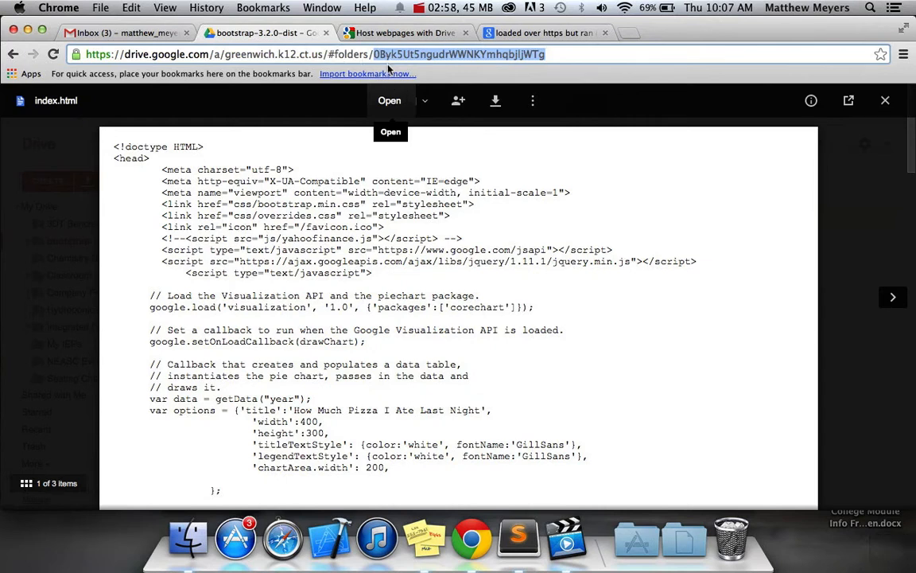
mouse_move(388, 169)
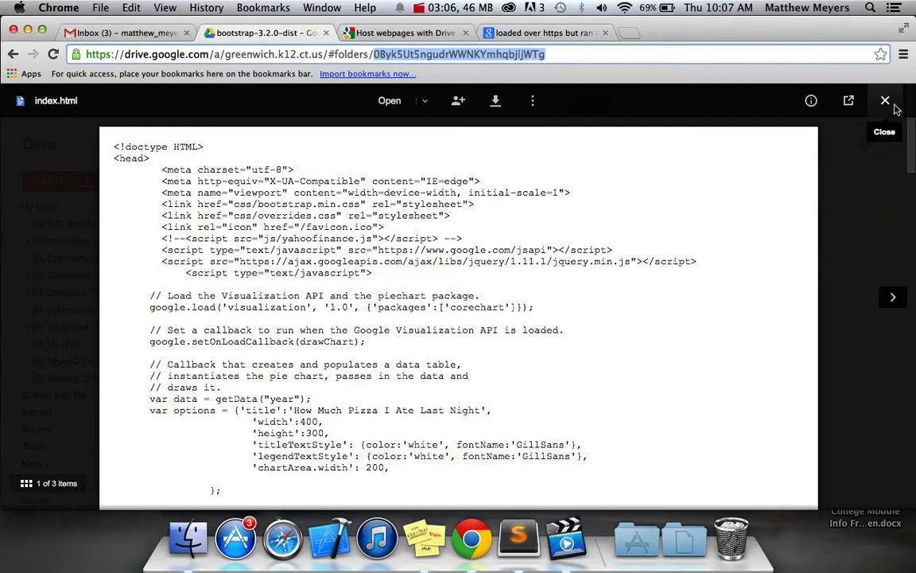
left_click(884, 102)
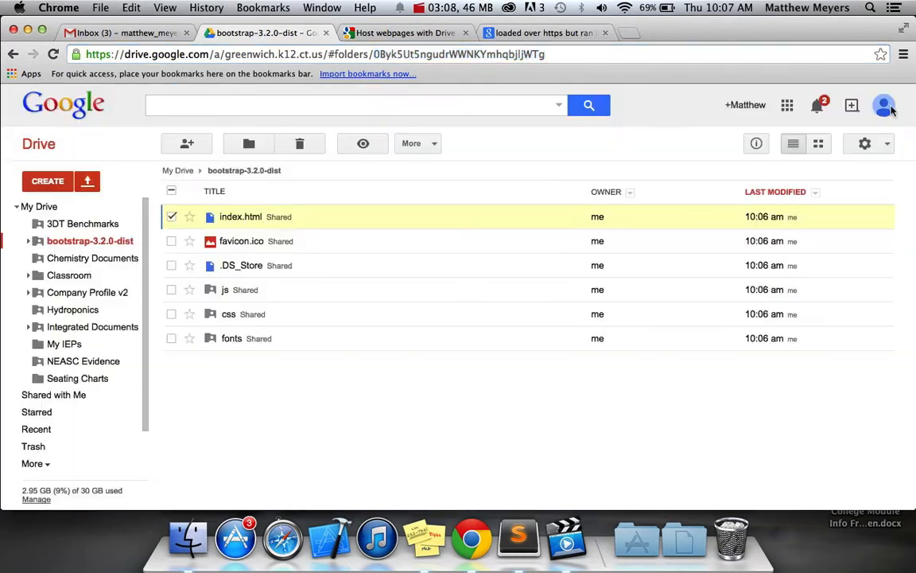
Enter the googledrive.com/host/ address with the folder ID to load the Data Visualization chart live
type("google.com/drive")
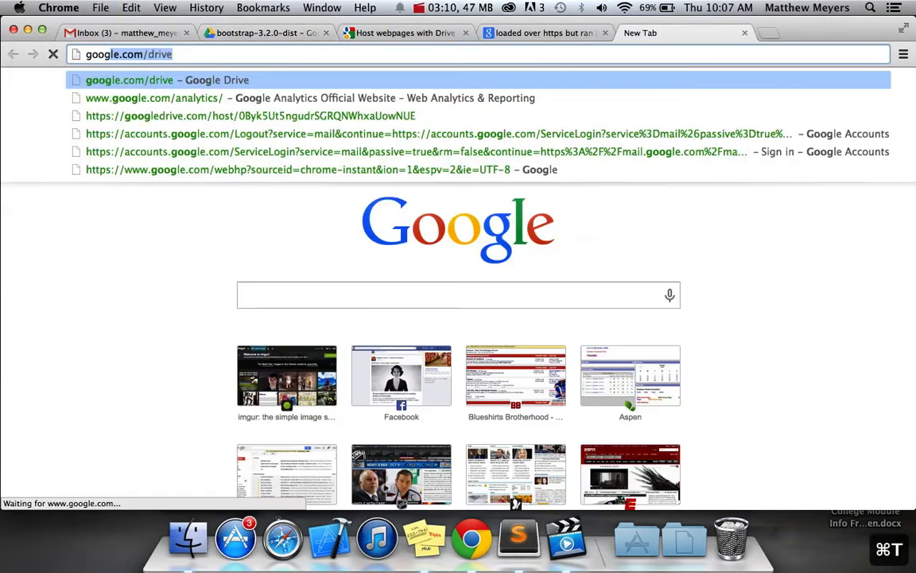
type("googledrive.com")
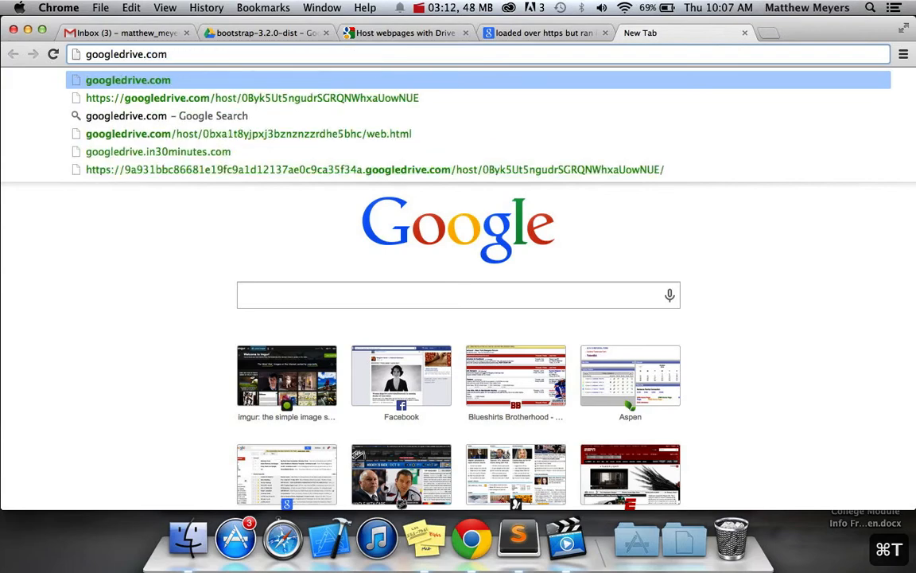
type("/host/0Byk5Ut5ngudrWWNKYmhqbjljWTg/")
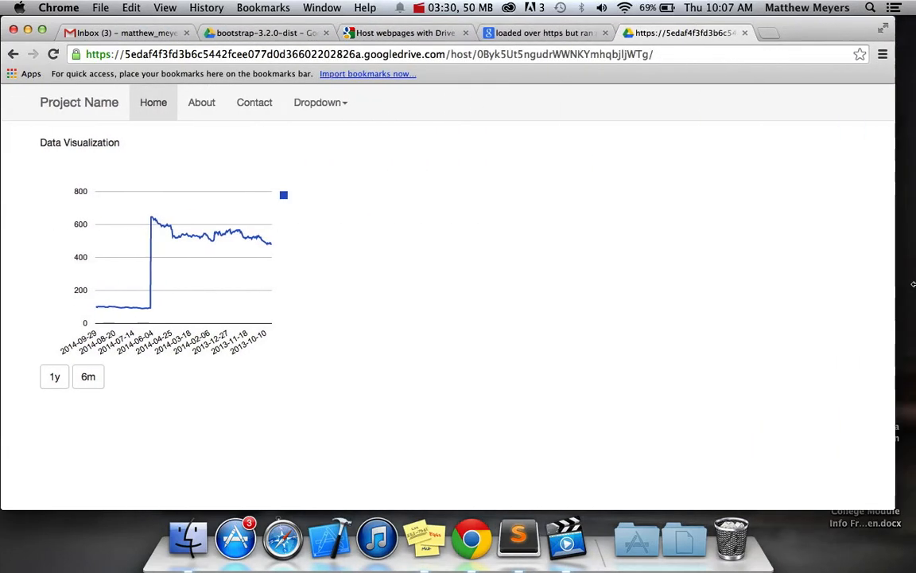
right_click(334, 477)
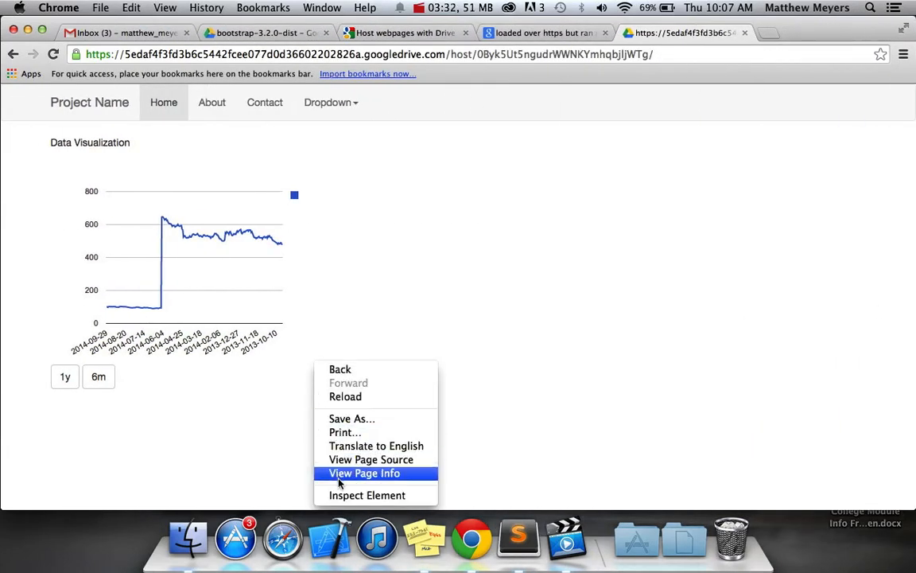
left_click(366, 495)
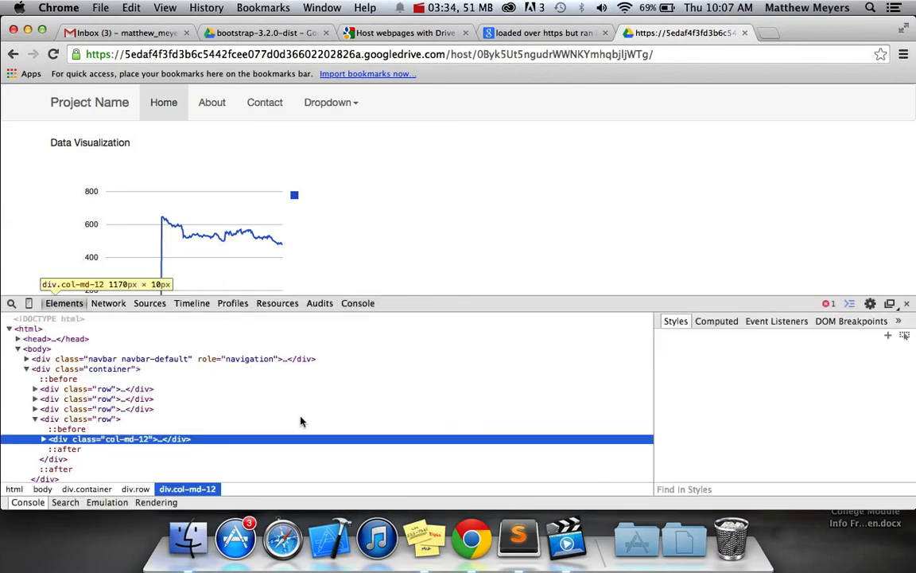
left_click(356, 302)
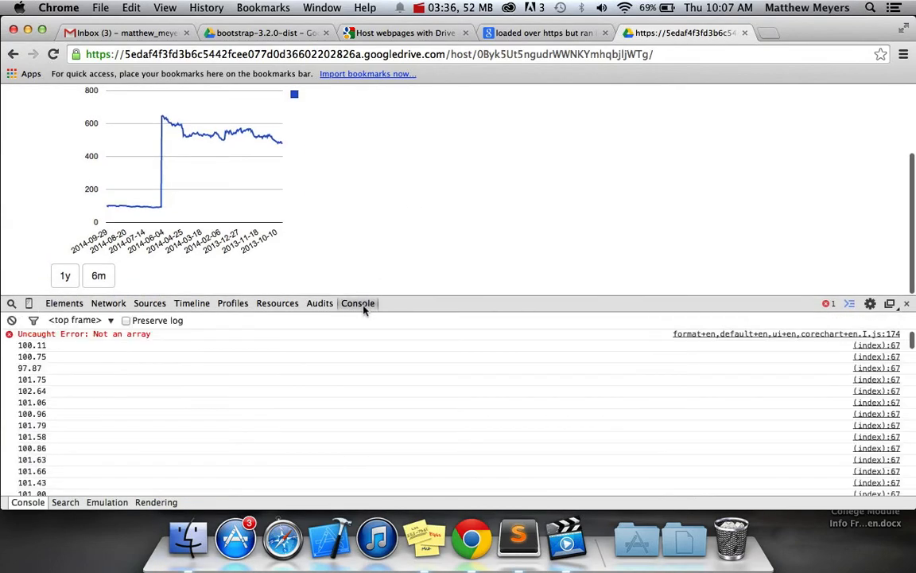
mouse_move(337, 413)
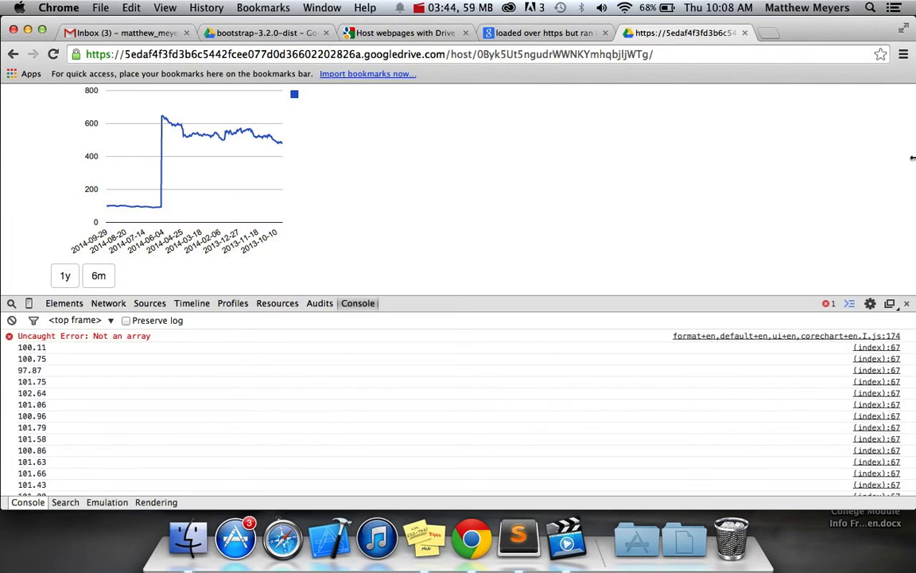
left_click(907, 302)
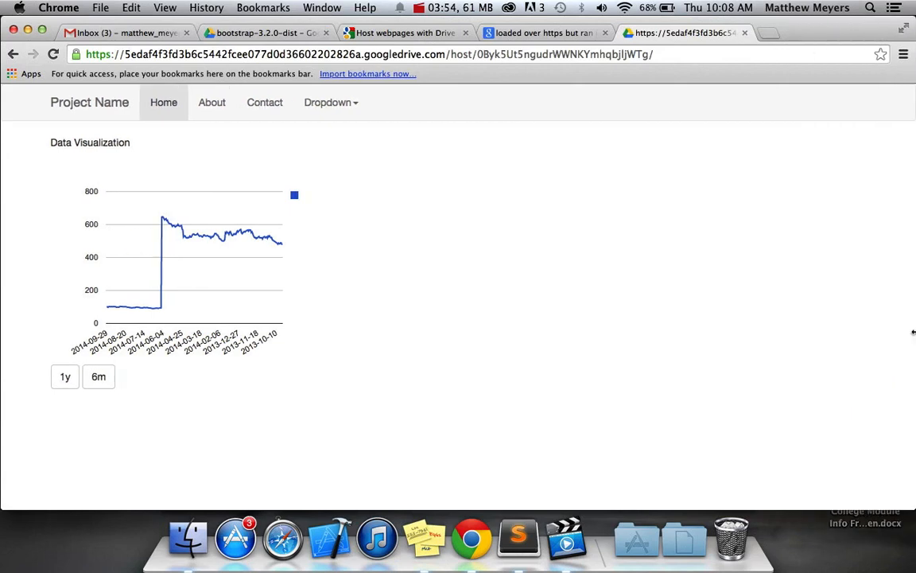
mouse_move(471, 330)
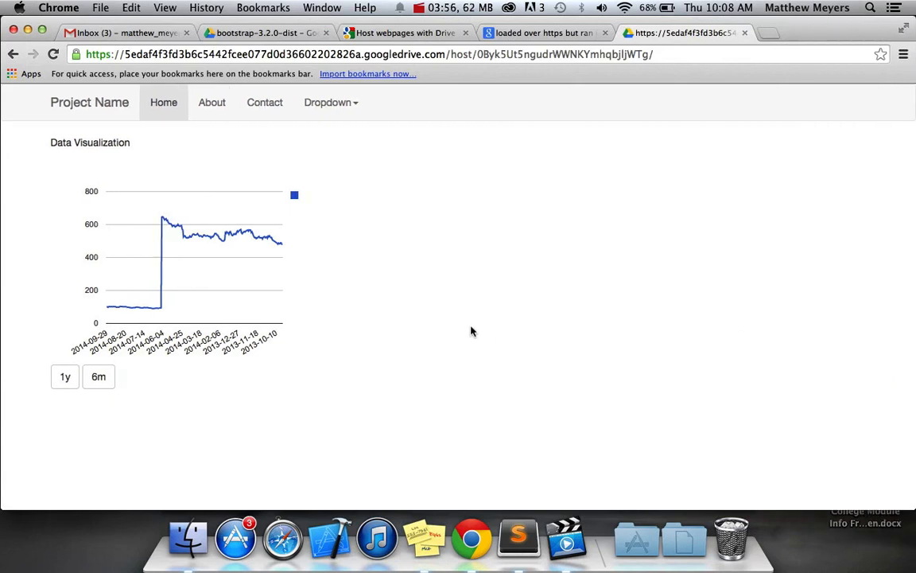